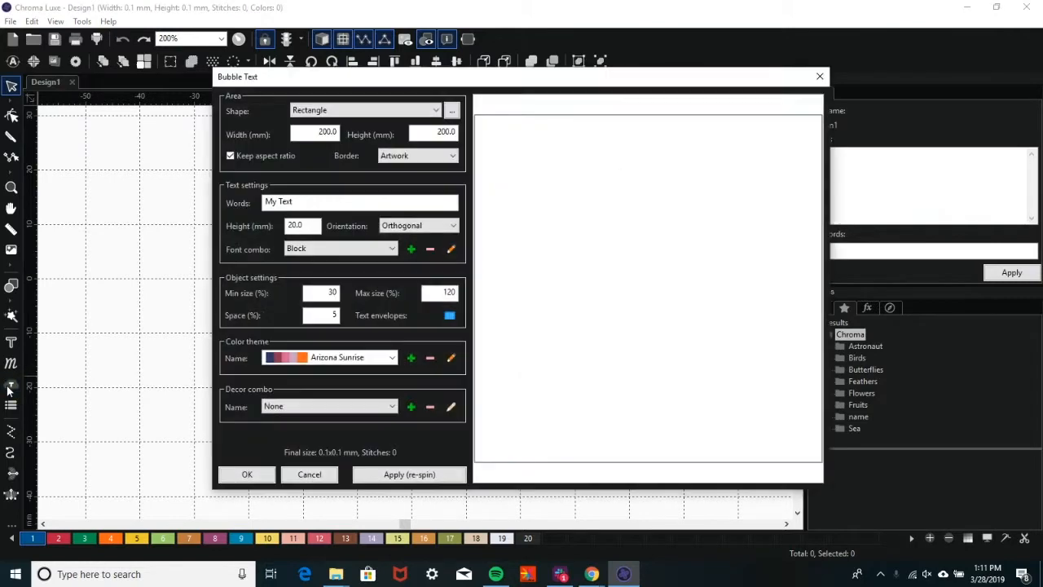
Change the bubble text area shape from rectangle to Food/Egg
{"action": "left_click", "coordinate": [320, 293]}
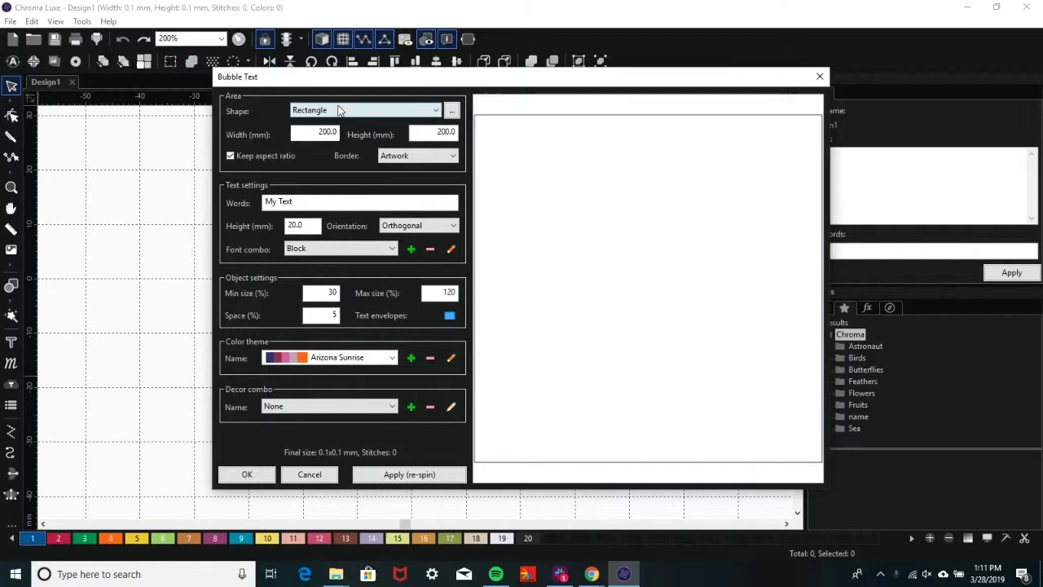
{"action": "left_click", "coordinate": [436, 110]}
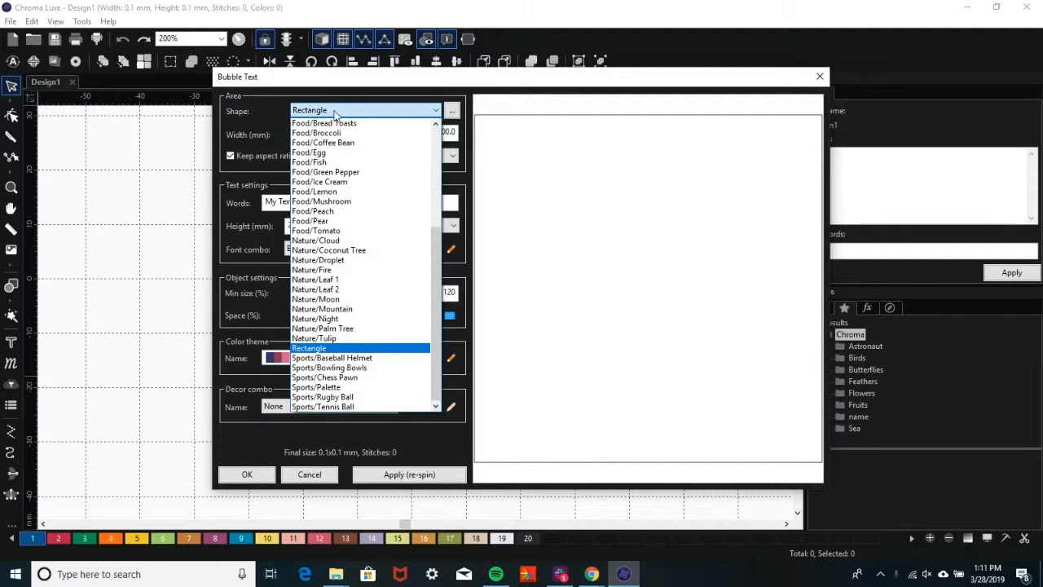
{"action": "left_click", "coordinate": [309, 153]}
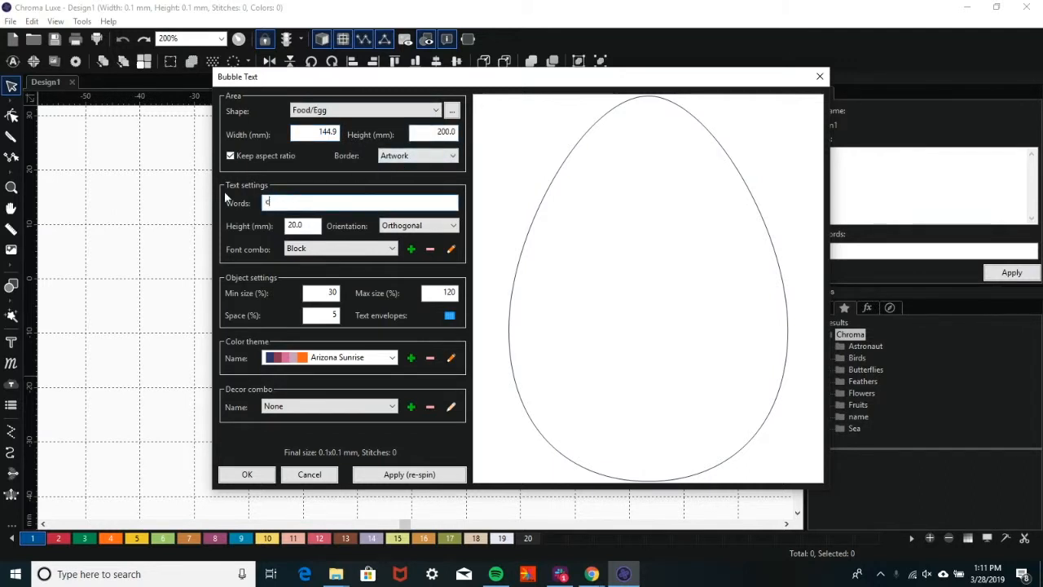
Enter 'chroma' as the words and apply to fill the egg with them
{"action": "type", "text": "chroma"}
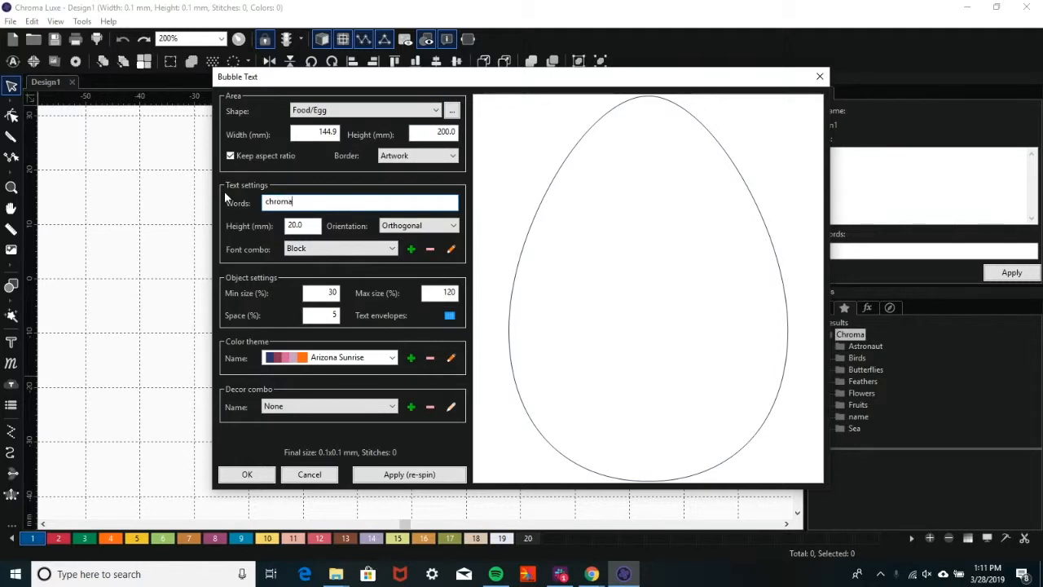
{"action": "left_click", "coordinate": [409, 474]}
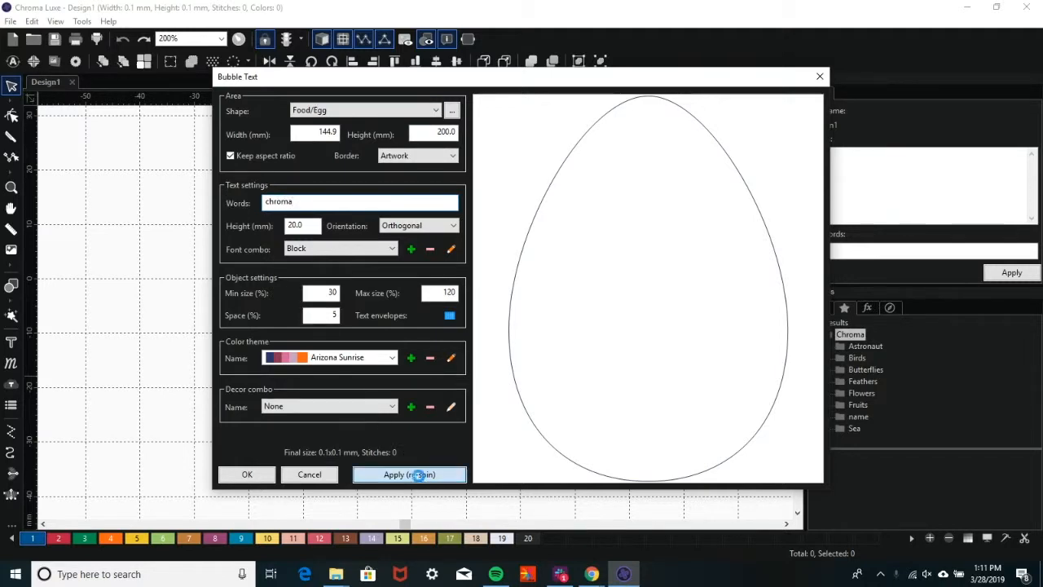
{"action": "left_click", "coordinate": [408, 474]}
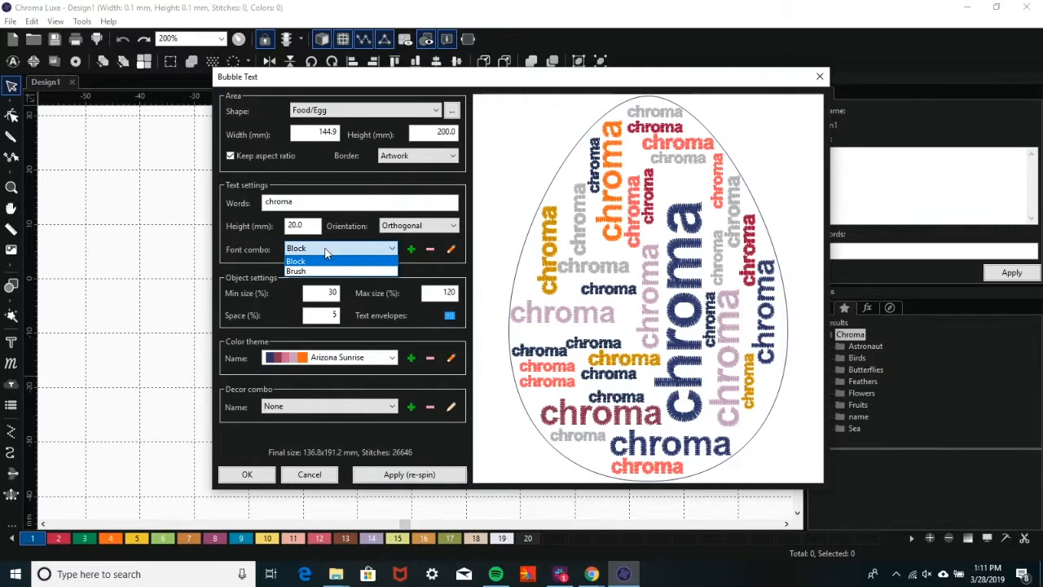
{"action": "mouse_move", "coordinate": [296, 271]}
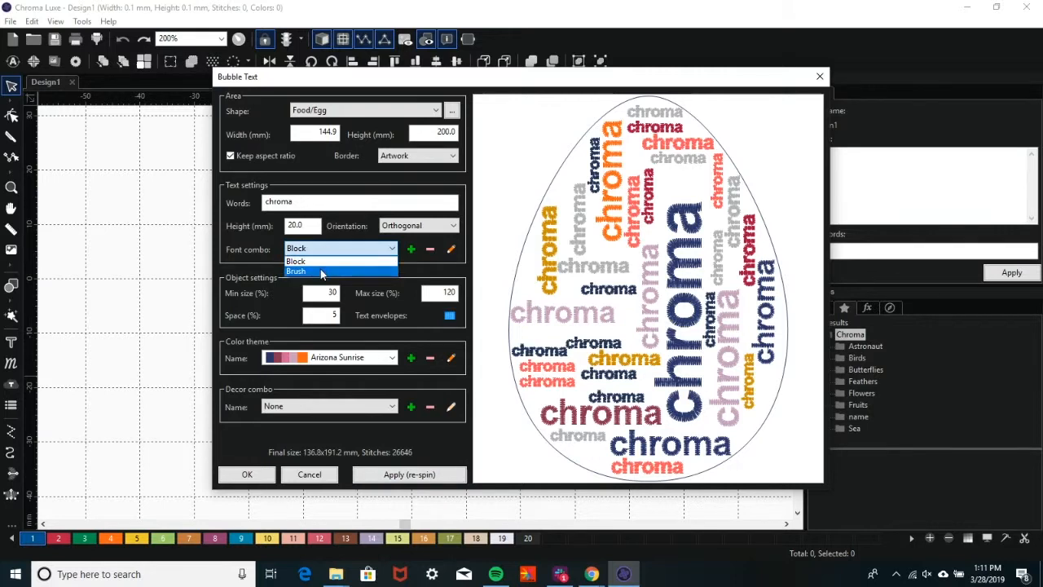
{"action": "mouse_move", "coordinate": [318, 261]}
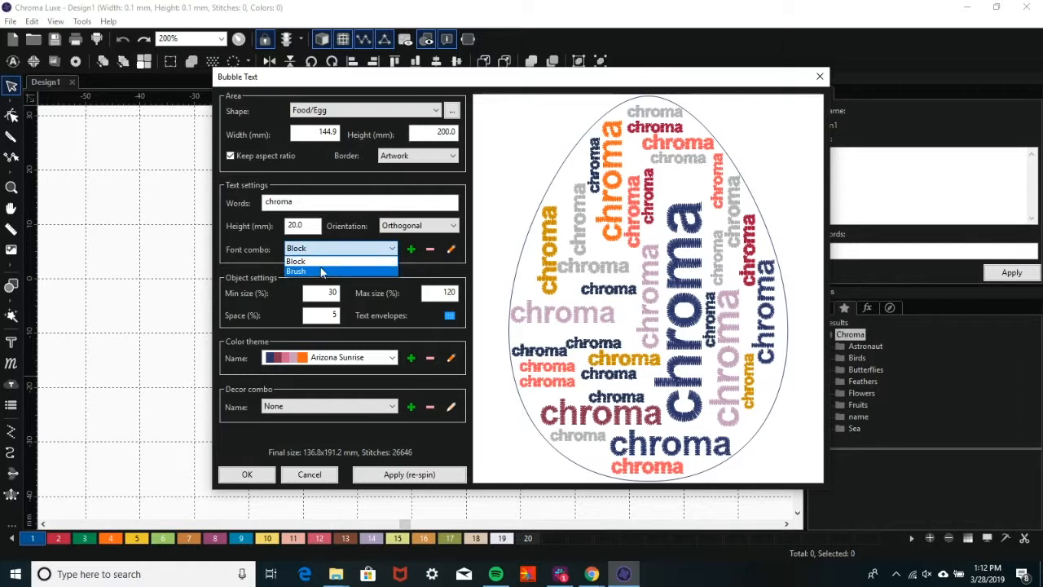
Select Brush as the bubble text font combo
{"action": "left_click", "coordinate": [296, 270]}
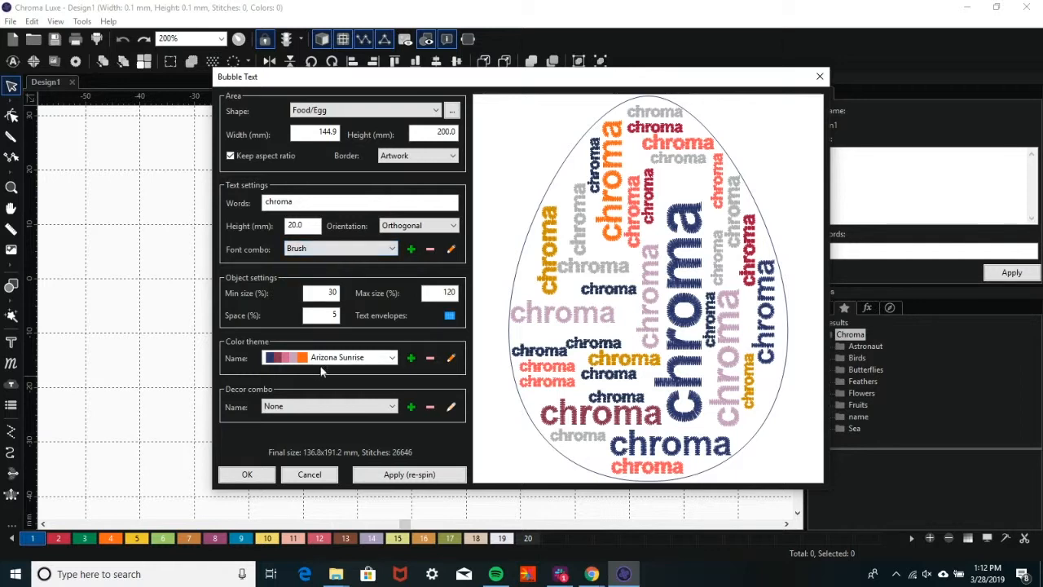
Set the color theme to Cake Time and the decor combo to Apples
{"action": "left_click", "coordinate": [330, 357]}
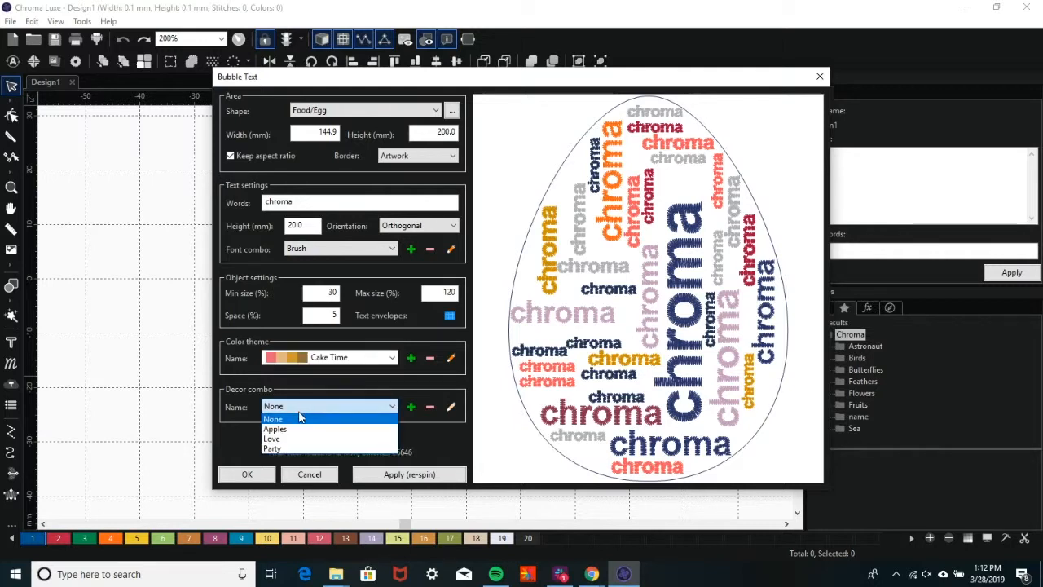
{"action": "mouse_move", "coordinate": [276, 429]}
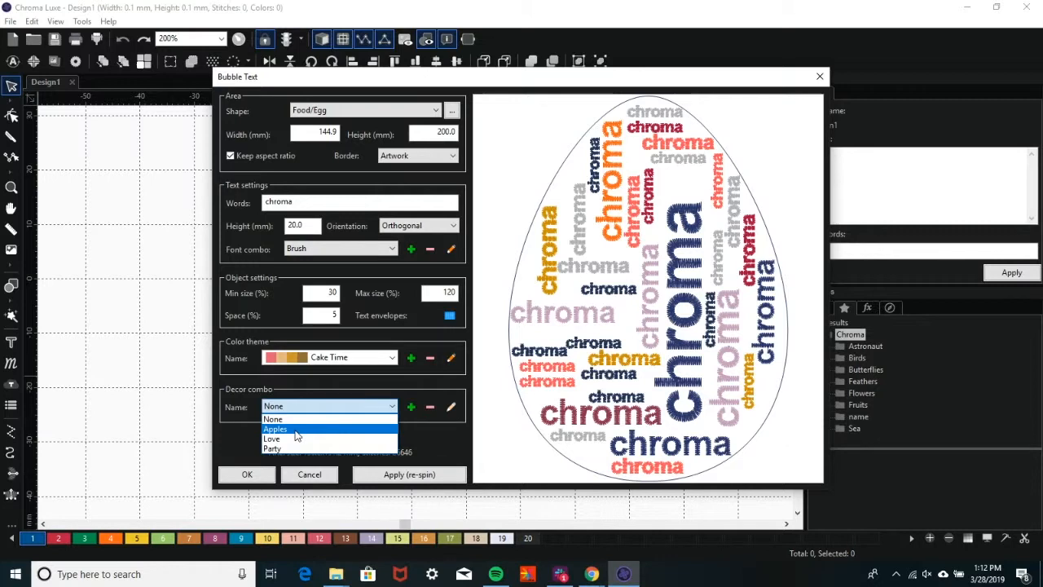
{"action": "left_click", "coordinate": [275, 429]}
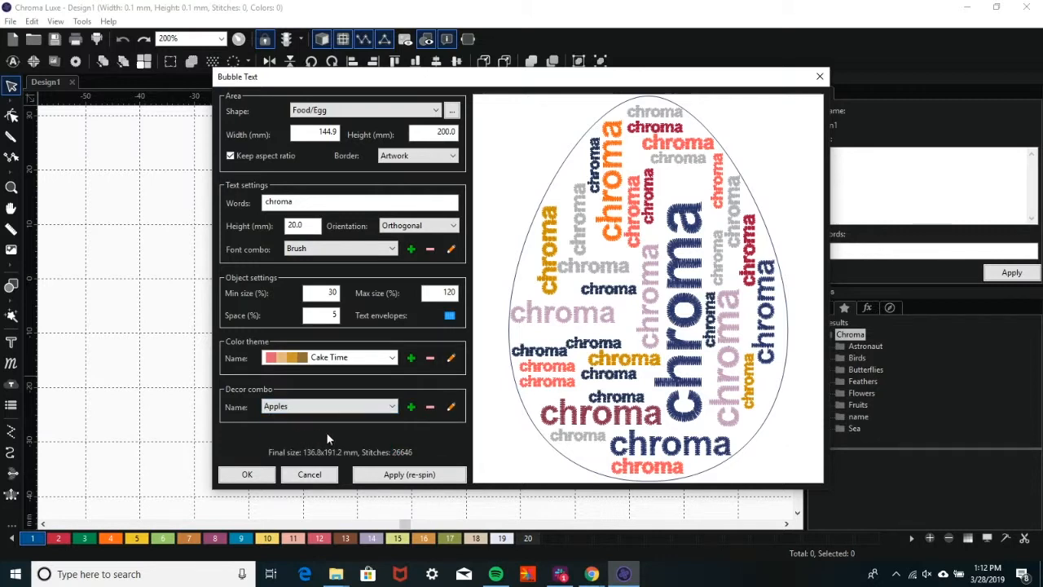